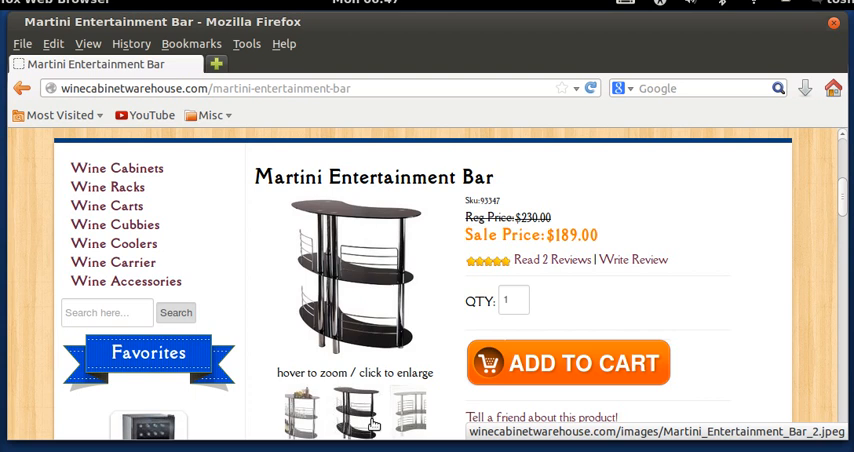
# Step: Switch the main product image to the wider curved-bar view of the Martini Entertainment Bar
pyautogui.click(289, 415)
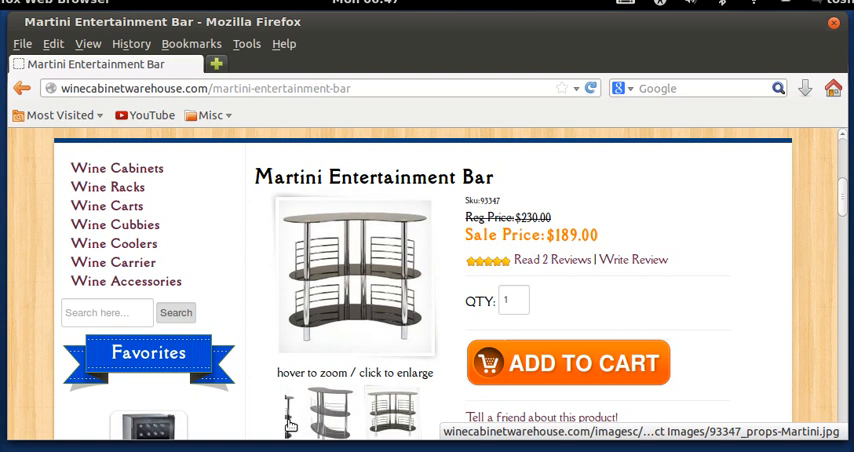